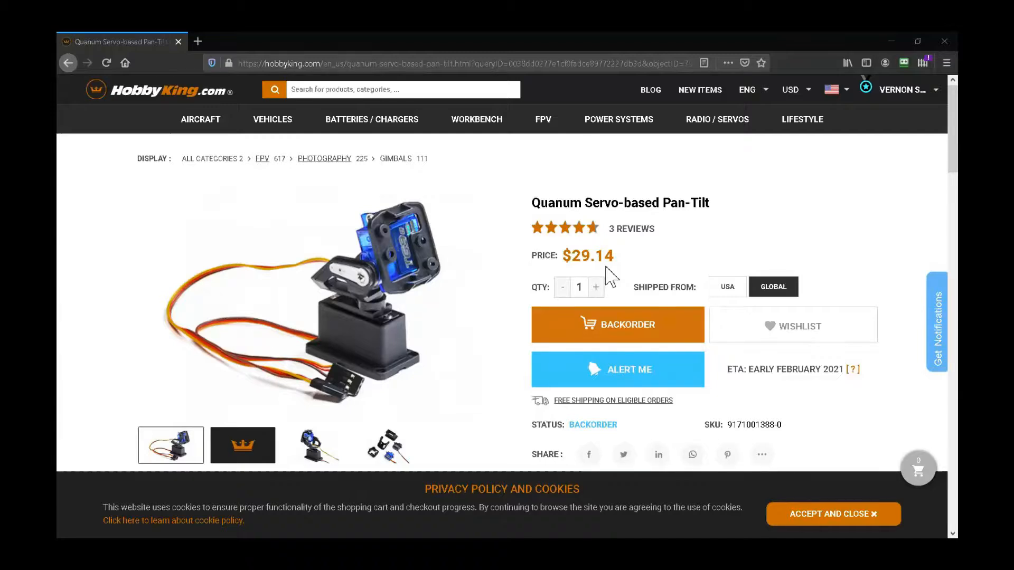
mouse_move(387, 368)
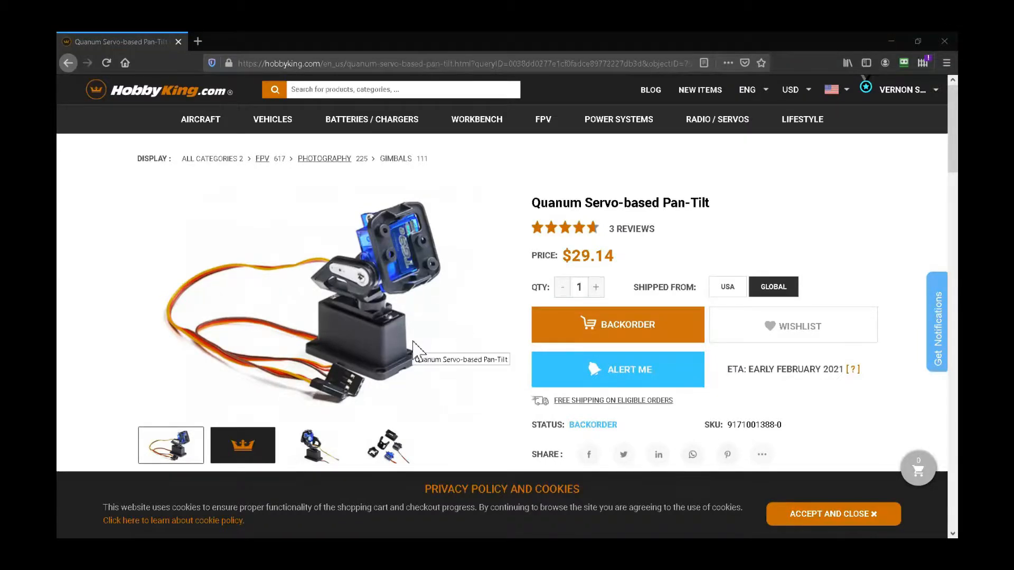
mouse_move(488, 319)
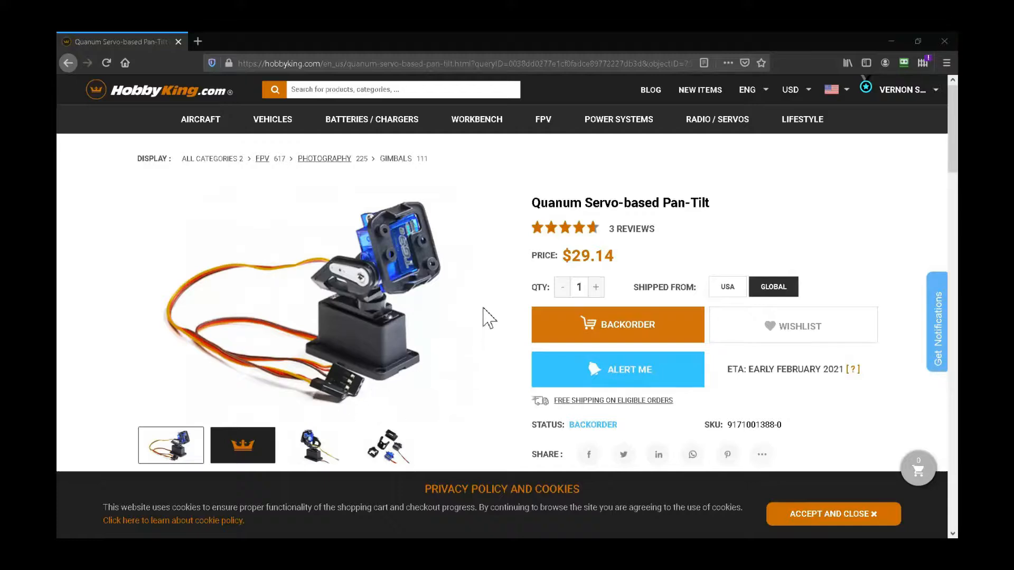
Scroll down the product page toward the Quanum pan-tilt photo gallery
scroll(down, 3)
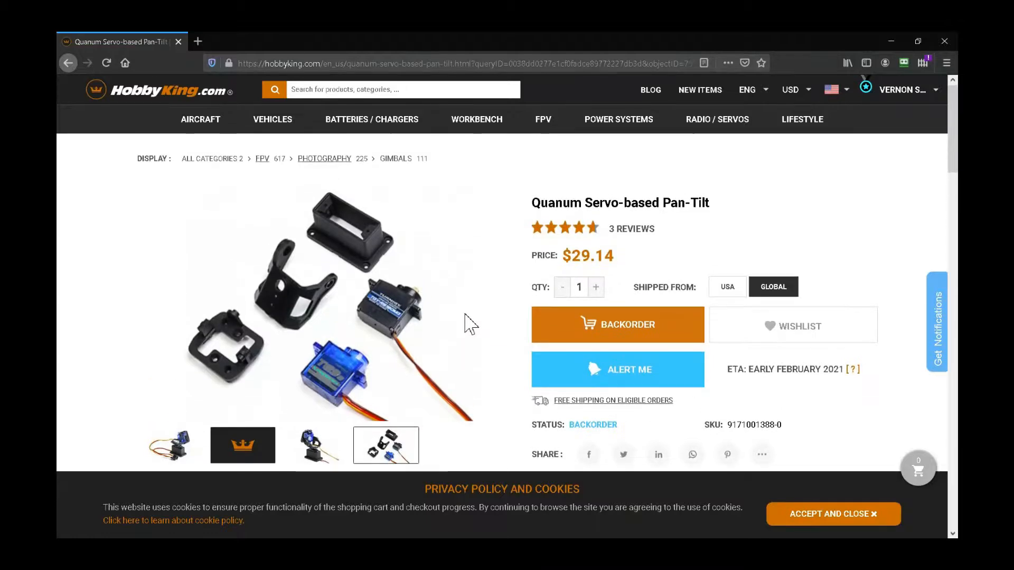
mouse_move(362, 275)
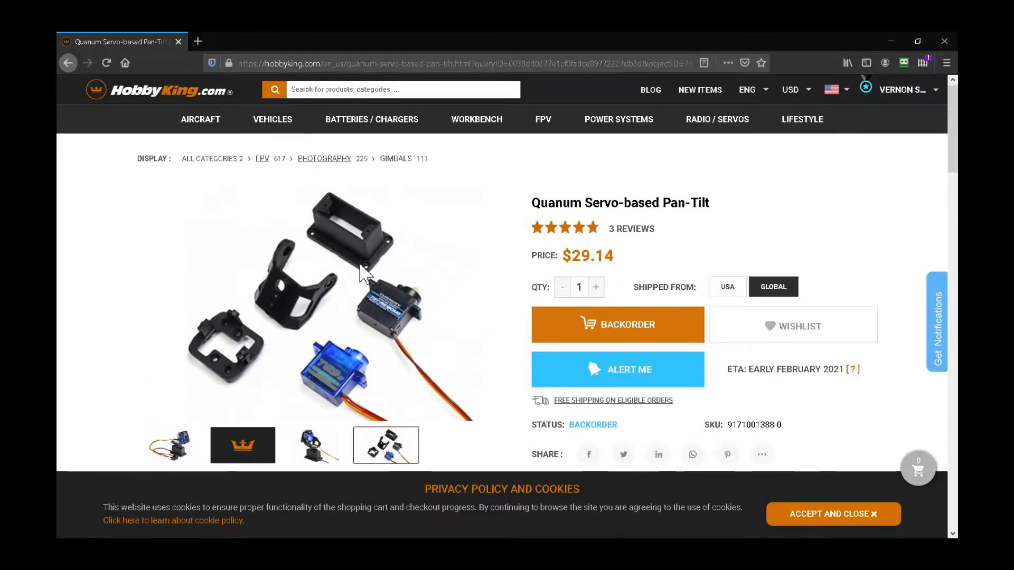
mouse_move(281, 294)
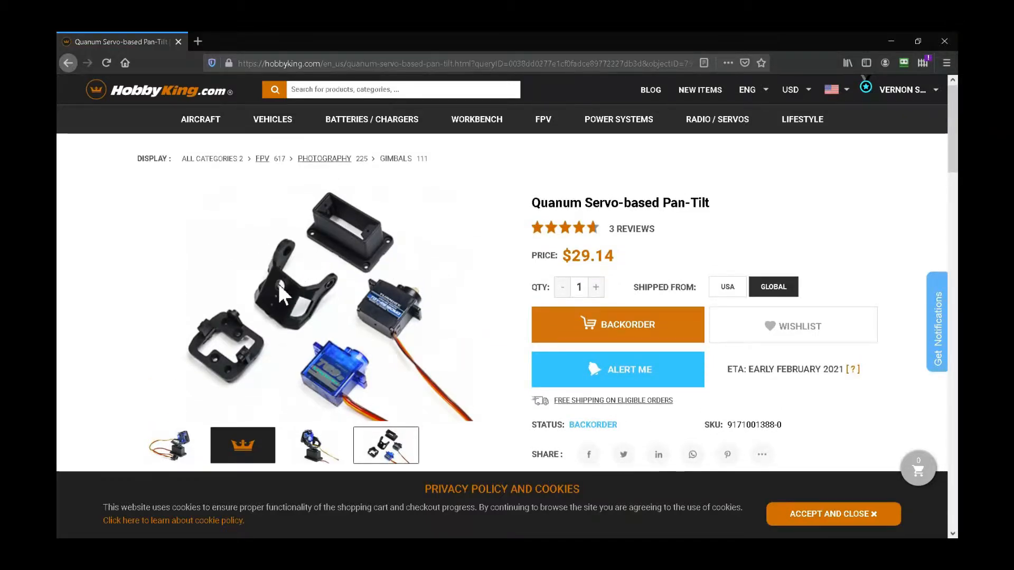
mouse_move(355, 368)
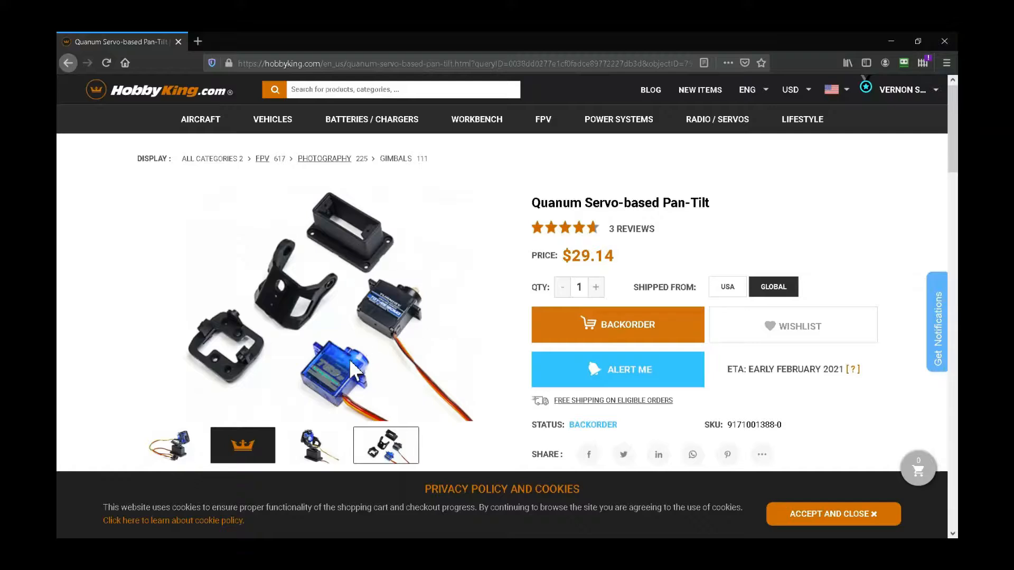
mouse_move(215, 346)
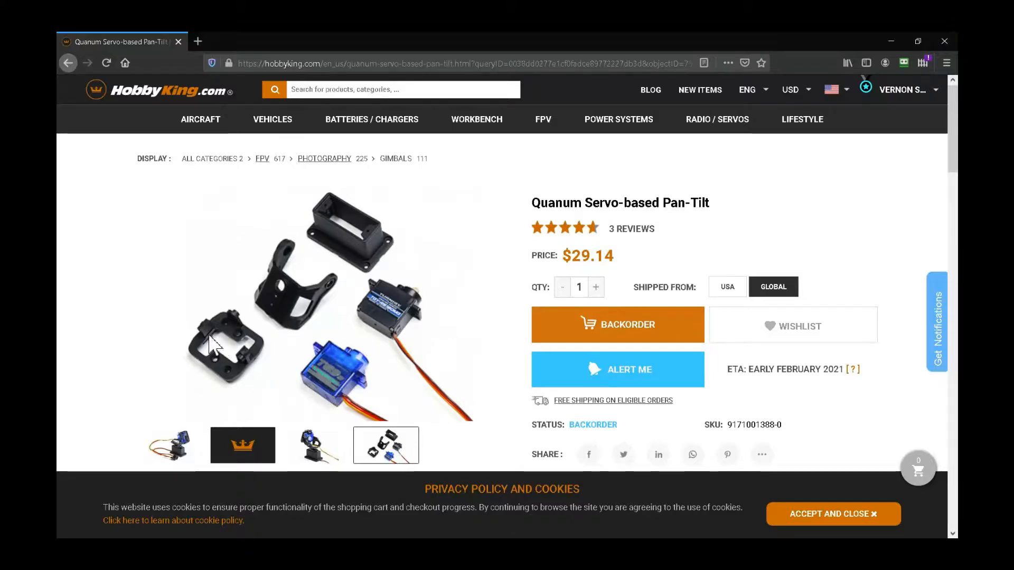
mouse_move(225, 339)
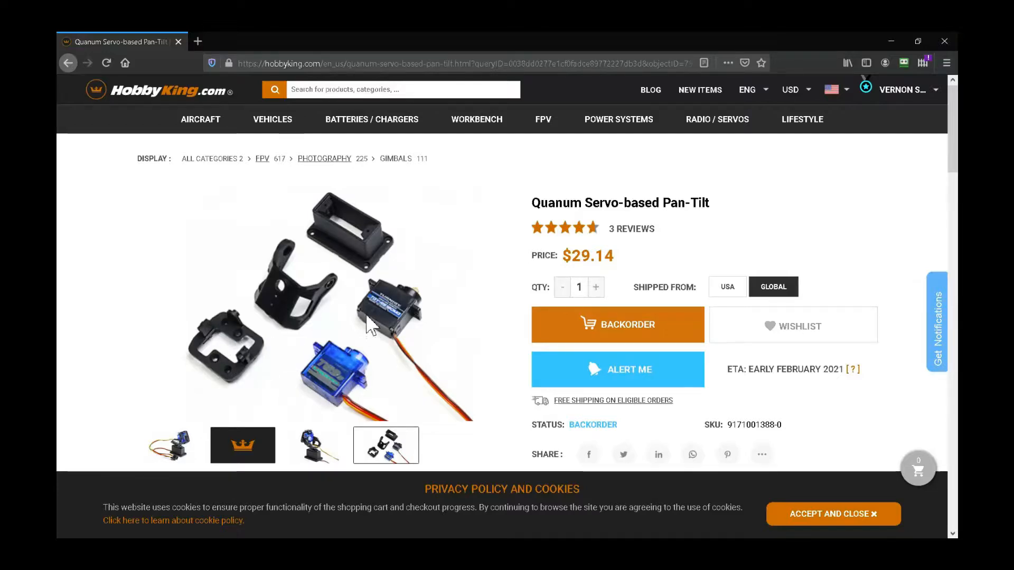
Show the angled photo of the assembled pan-tilt with the blue servo tilted up
click(314, 445)
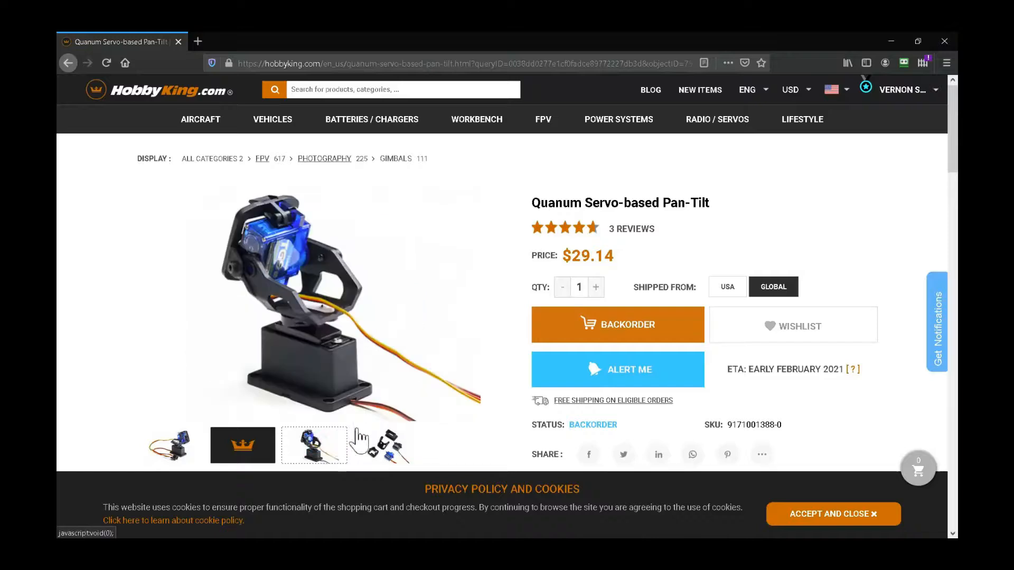
click(170, 446)
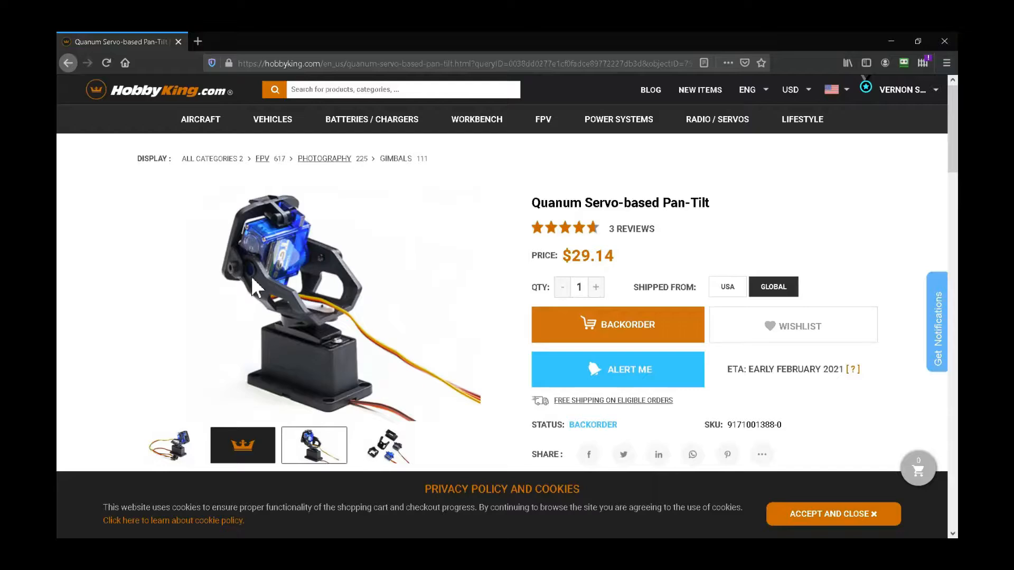
mouse_move(243, 288)
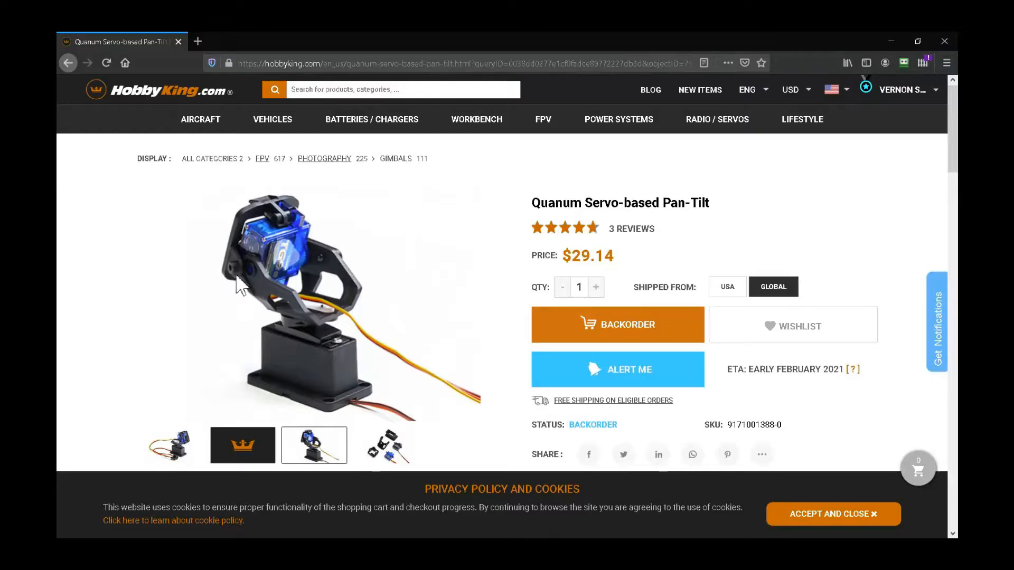
mouse_move(243, 268)
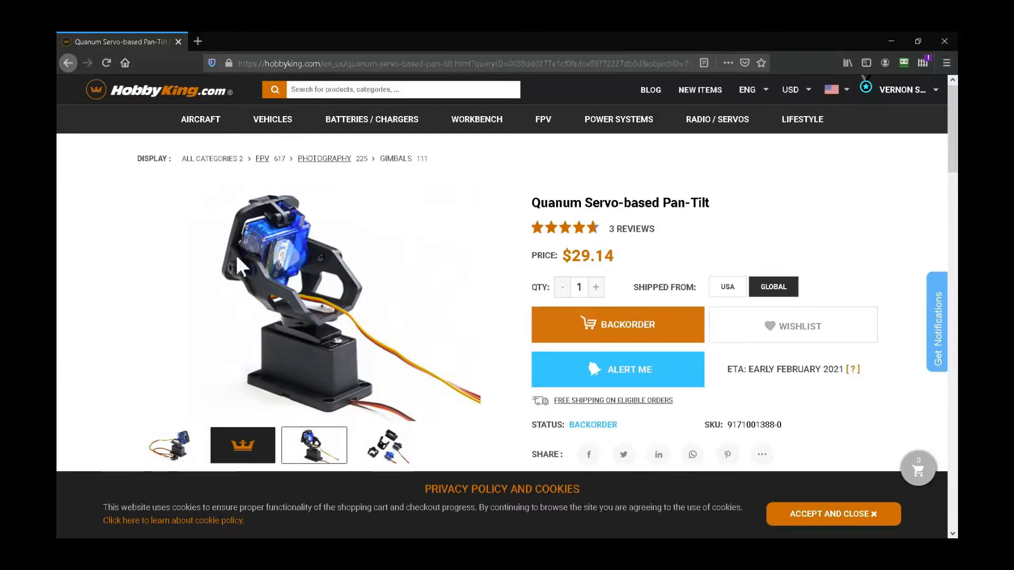